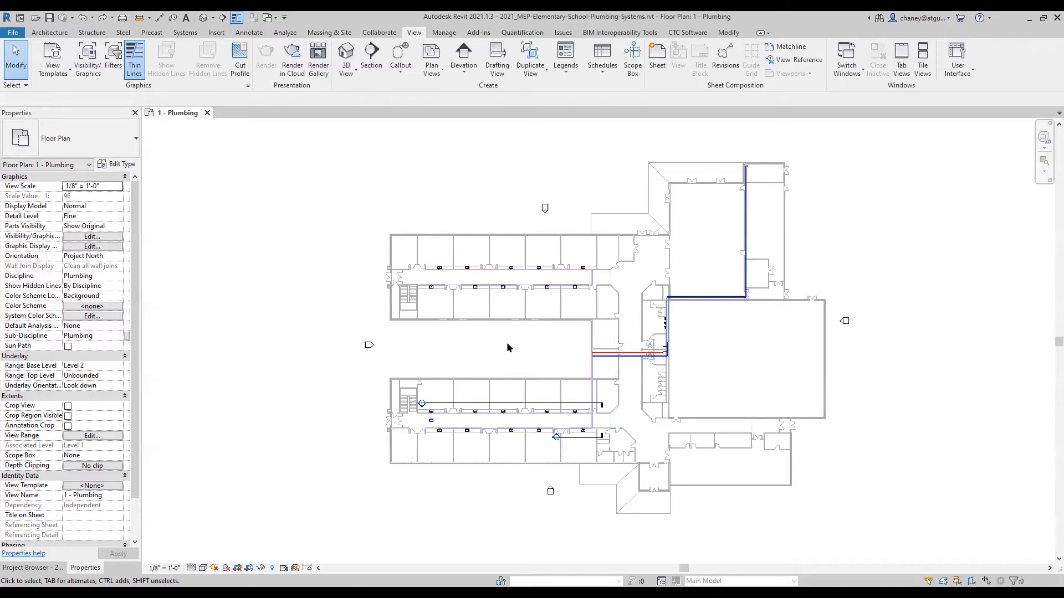
Zoom in on the classroom sinks along the corridor in the Level 1 plumbing plan.
scroll("up", 3)
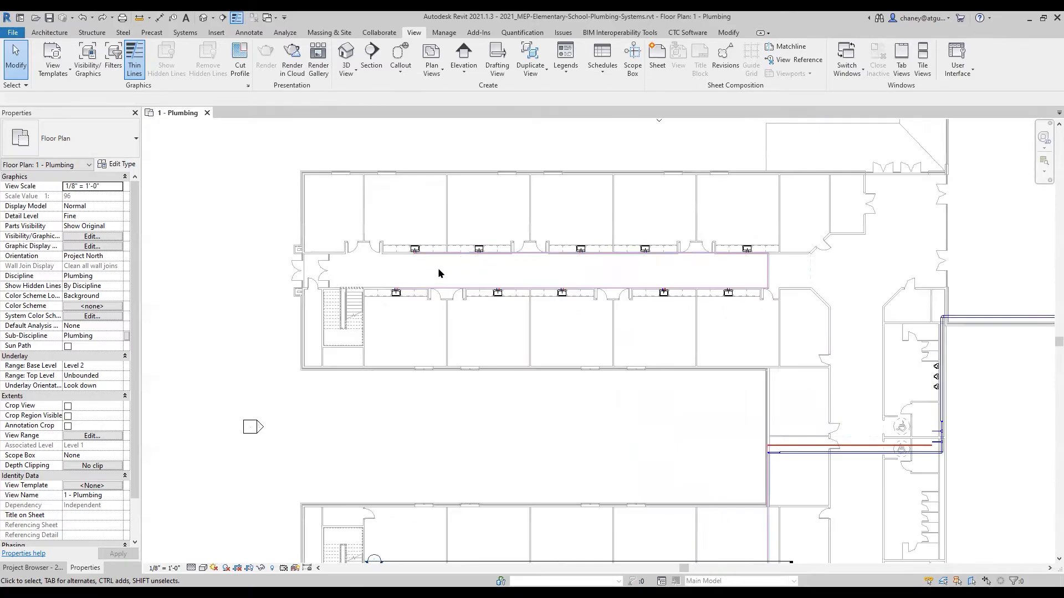
scroll("up", 3)
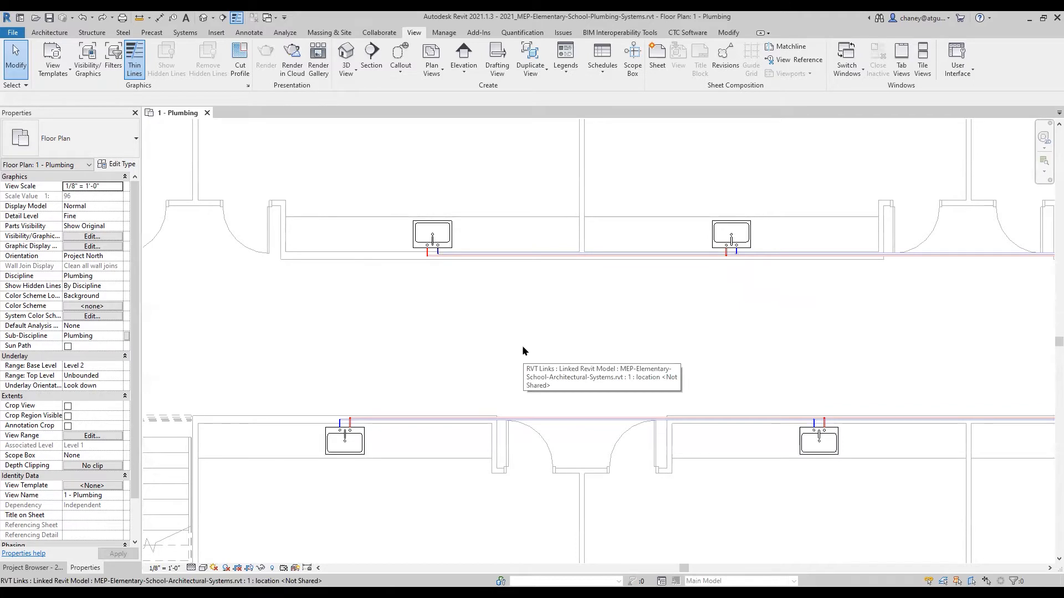
mouse_move(591, 339)
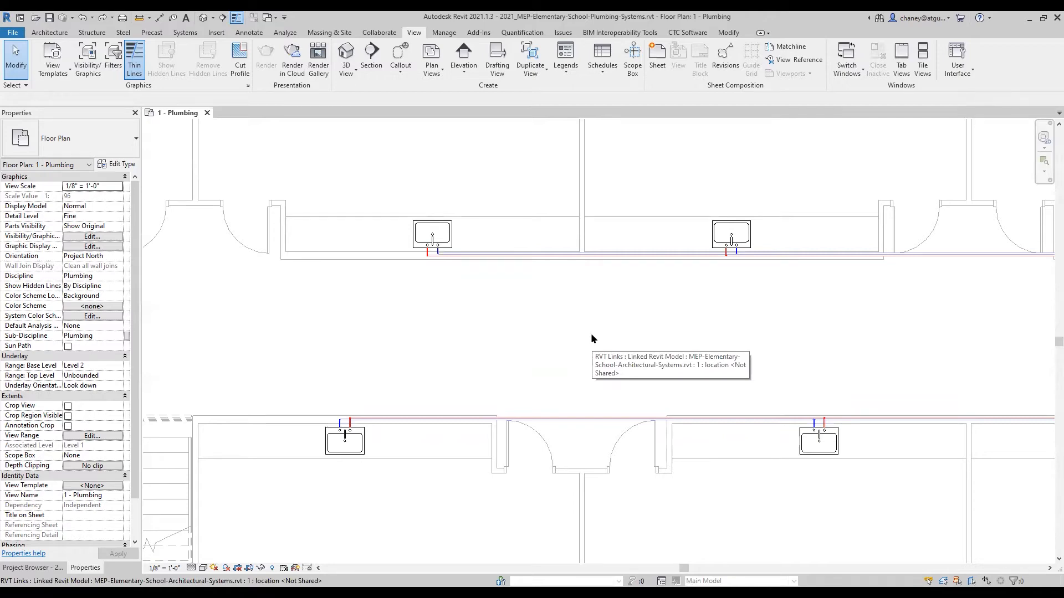
Select the upper-left classroom kitchen sink and bring up its shortcut menu.
left_click(431, 235)
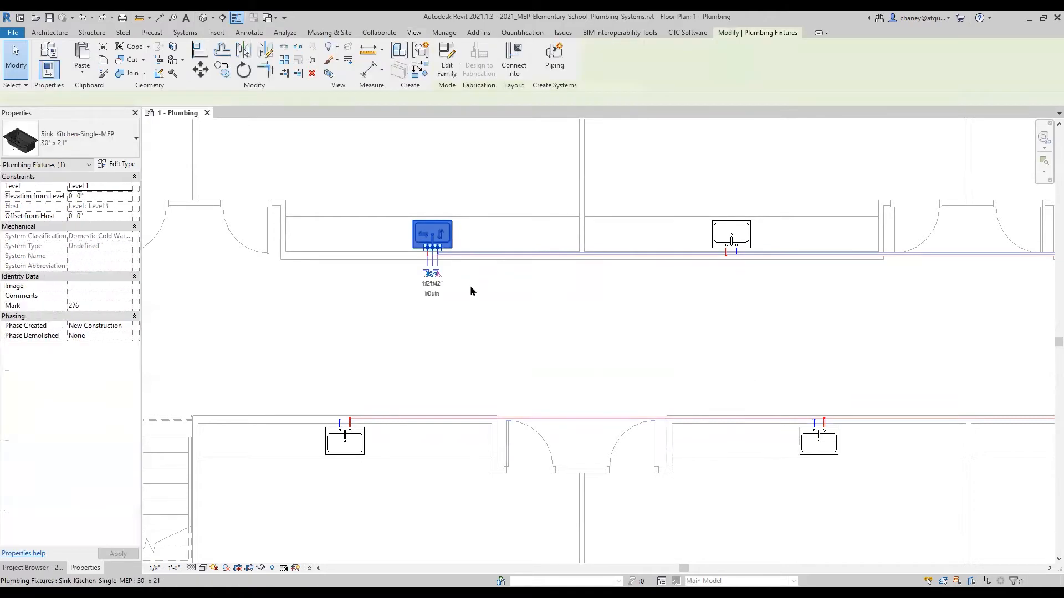
mouse_move(484, 326)
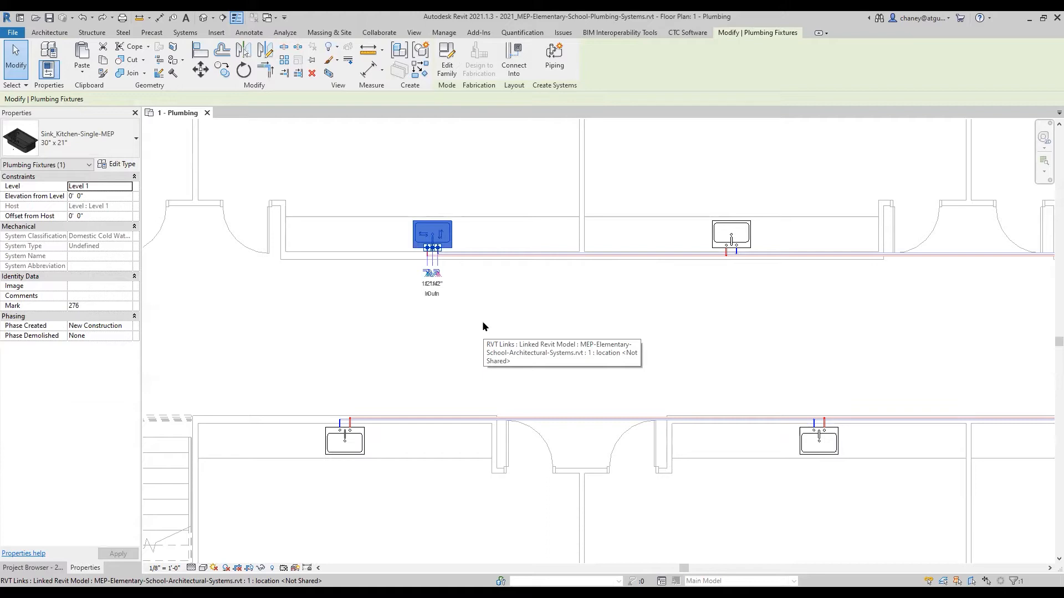
mouse_move(484, 326)
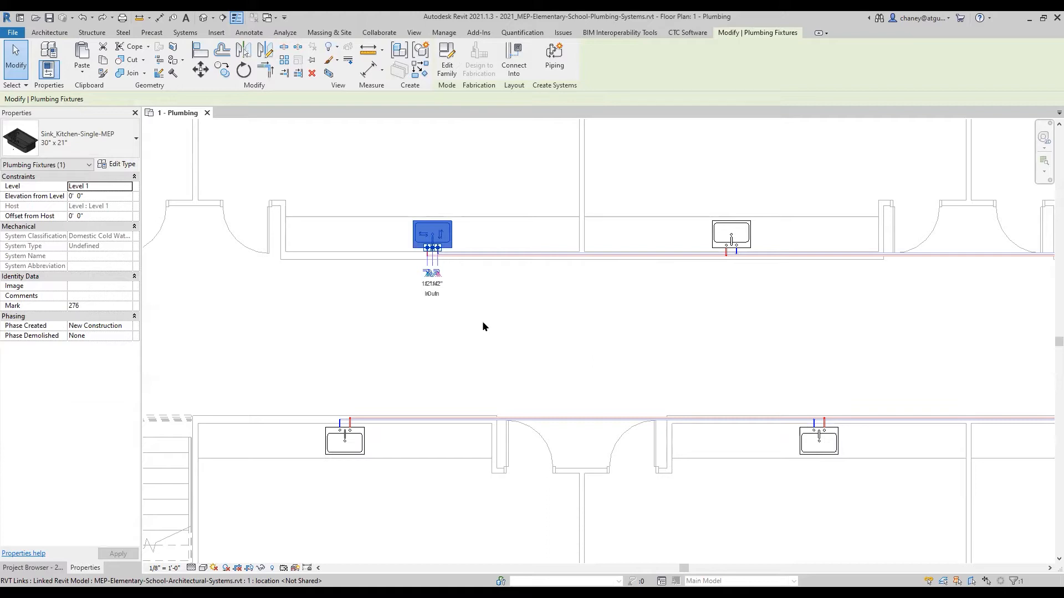
mouse_move(773, 35)
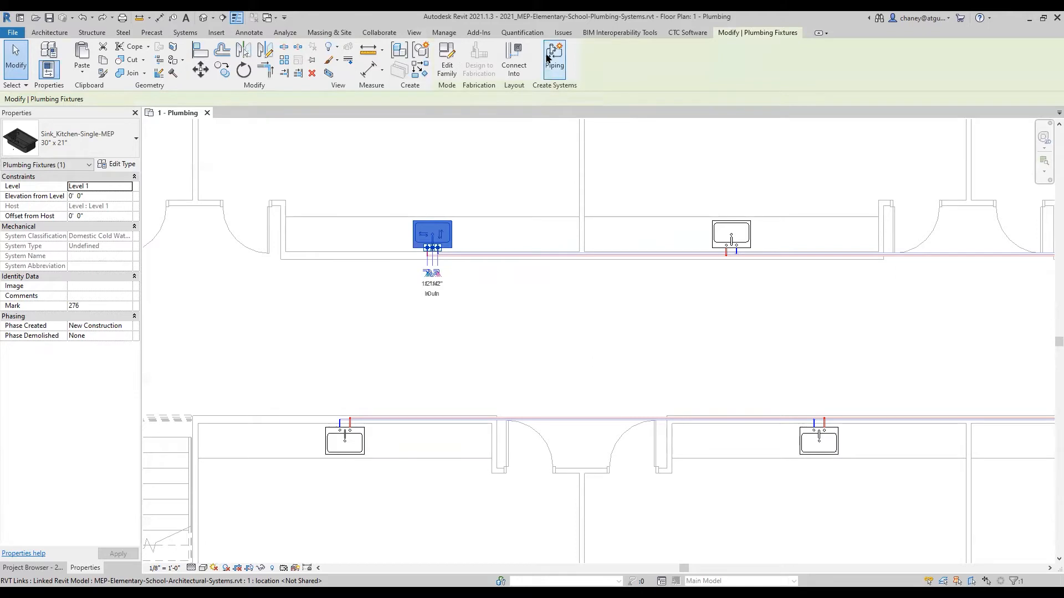
mouse_move(554, 55)
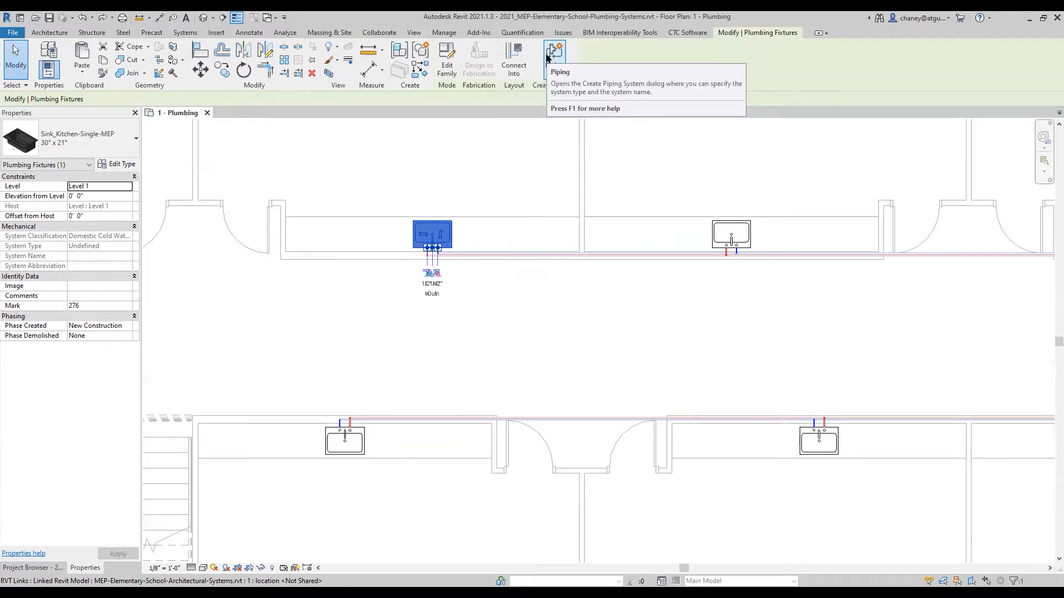
mouse_move(554, 53)
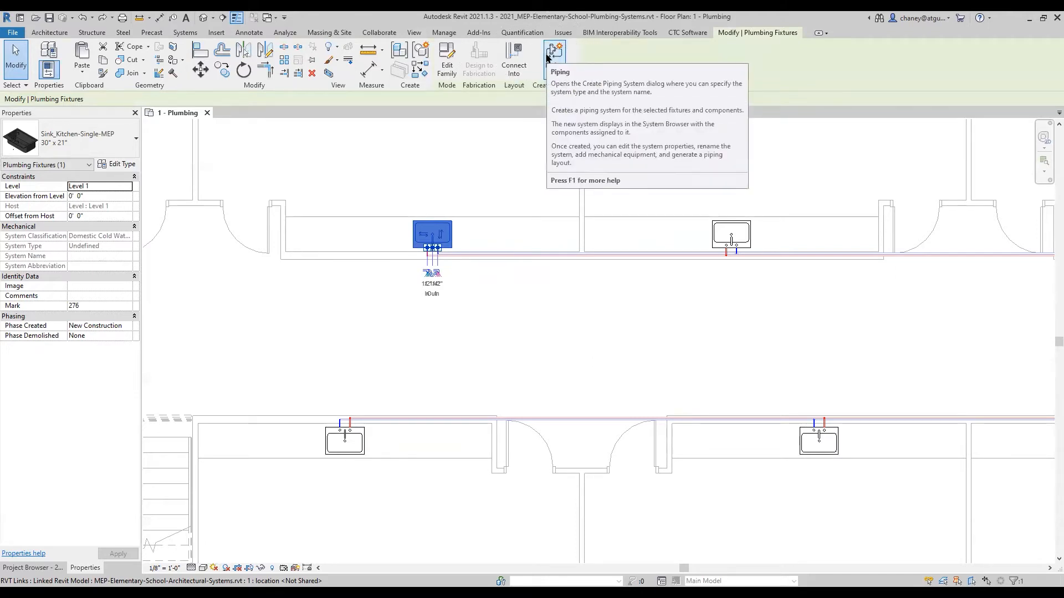
mouse_move(645, 74)
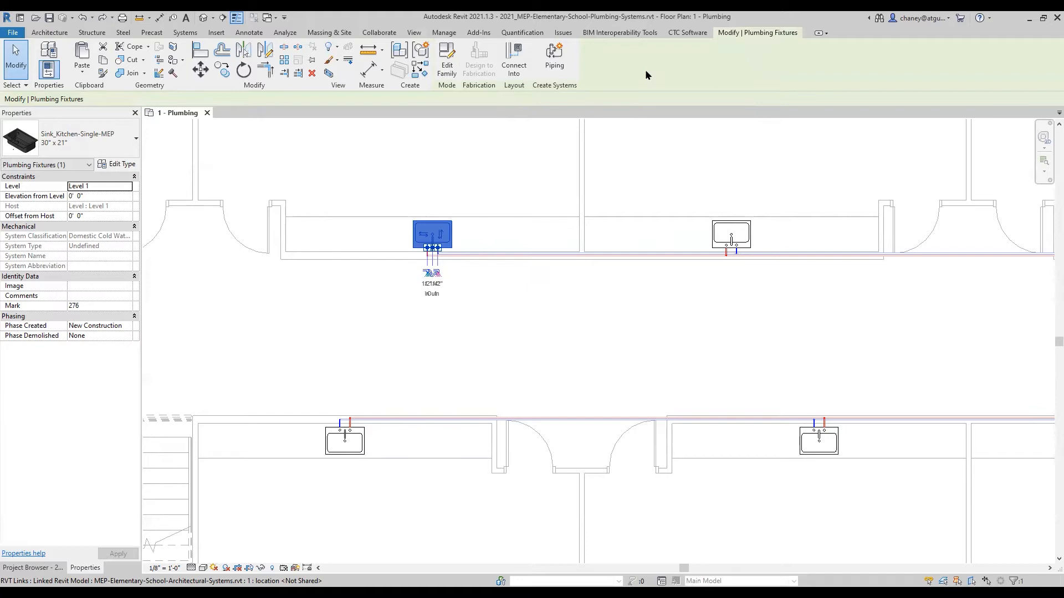
mouse_move(584, 84)
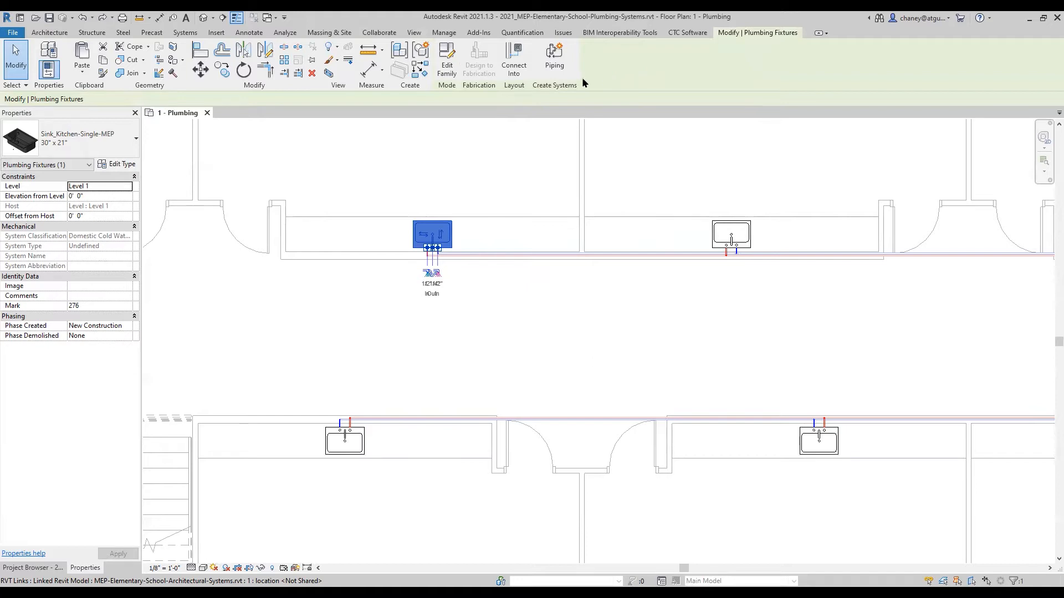
right_click(436, 258)
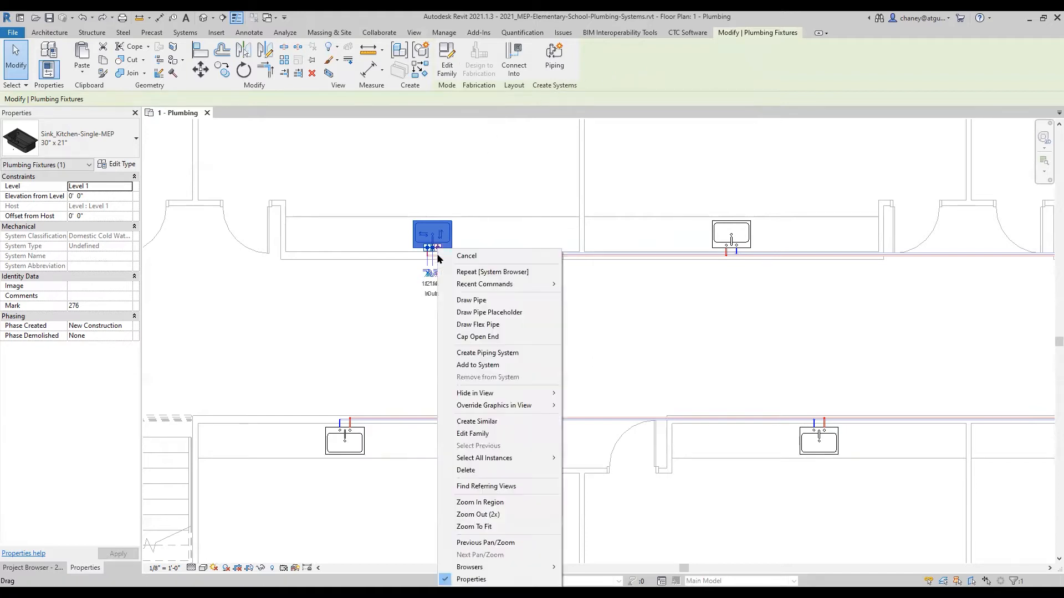
mouse_move(487, 352)
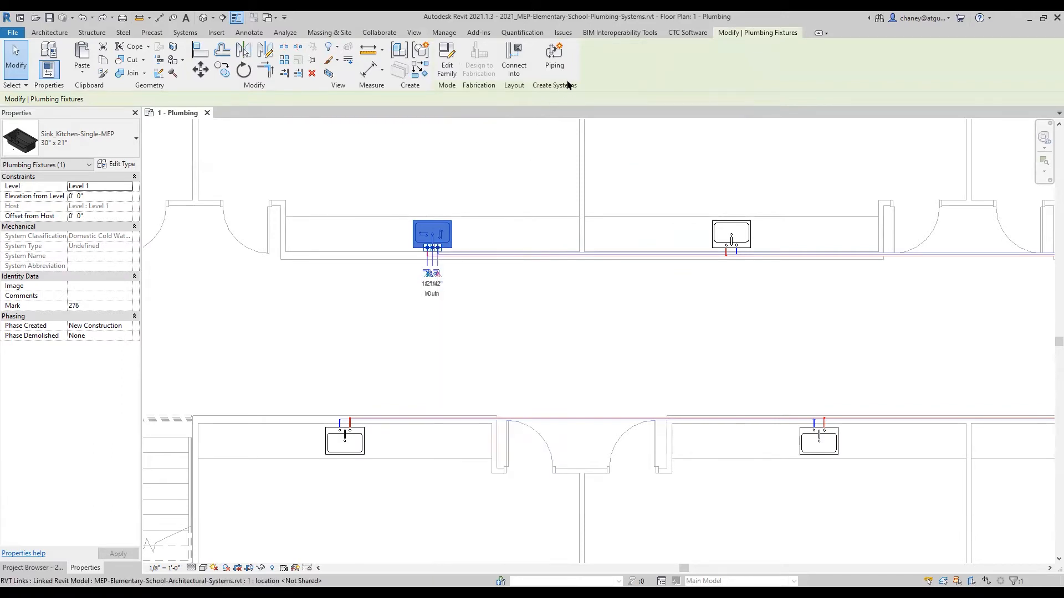
mouse_move(554, 56)
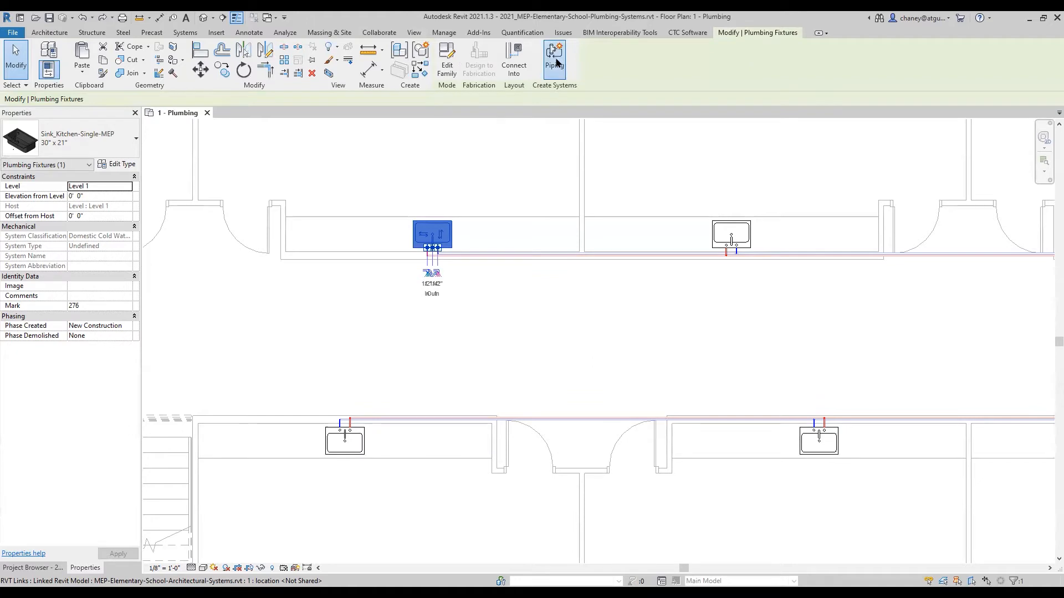
Create a Sanitary piping system named Sanitary 2 for the selected sink.
left_click(554, 56)
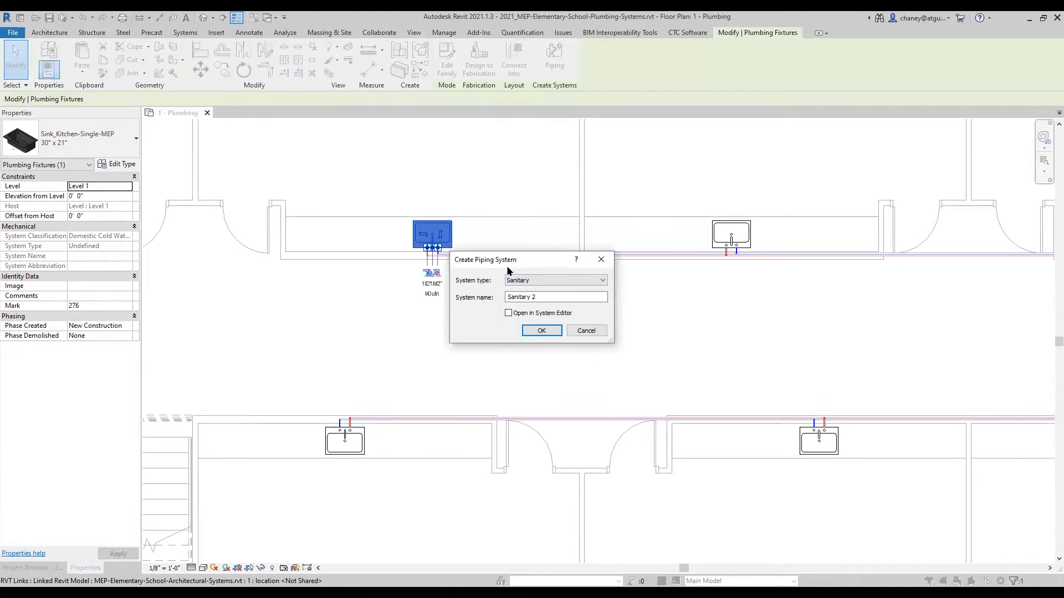
left_click(600, 280)
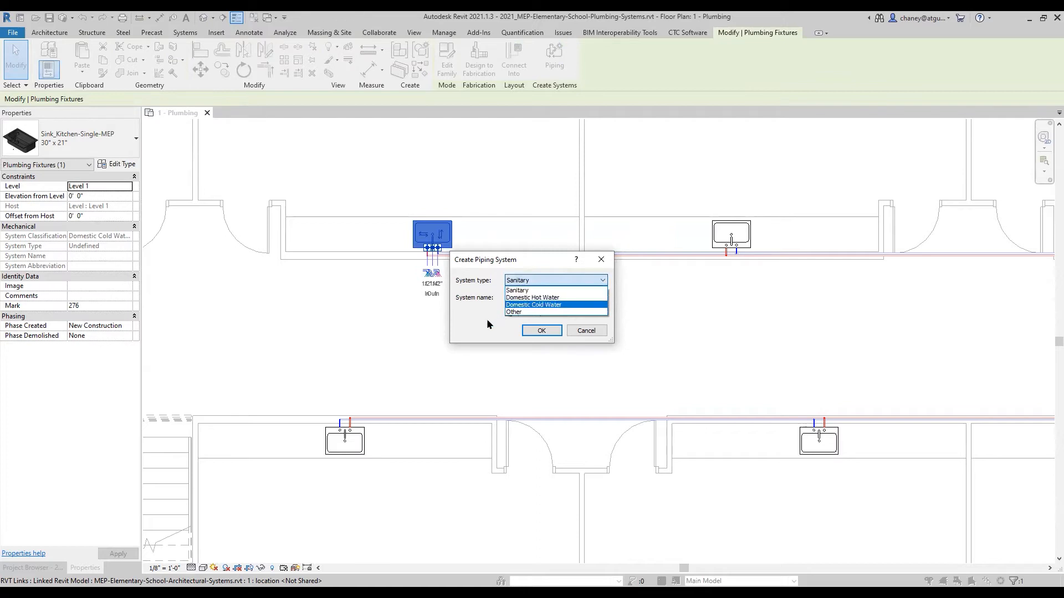
left_click(516, 289)
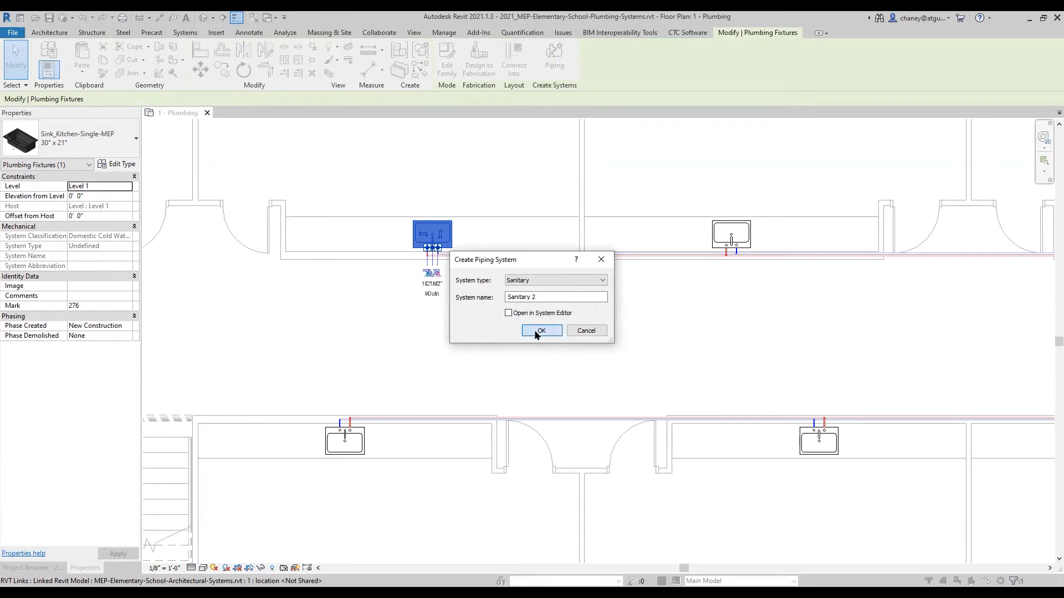
left_click(540, 330)
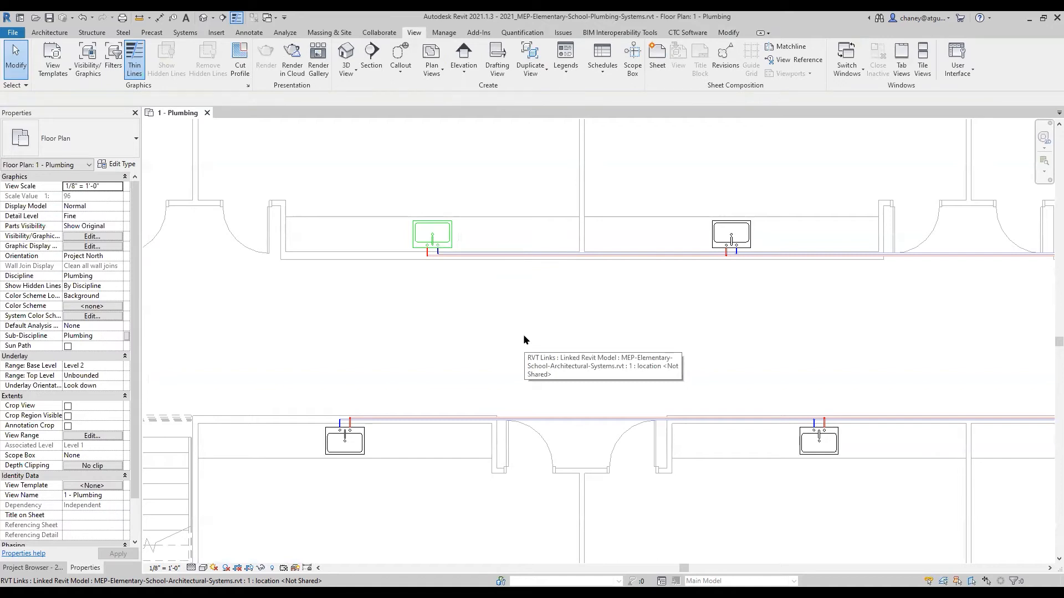
mouse_move(524, 341)
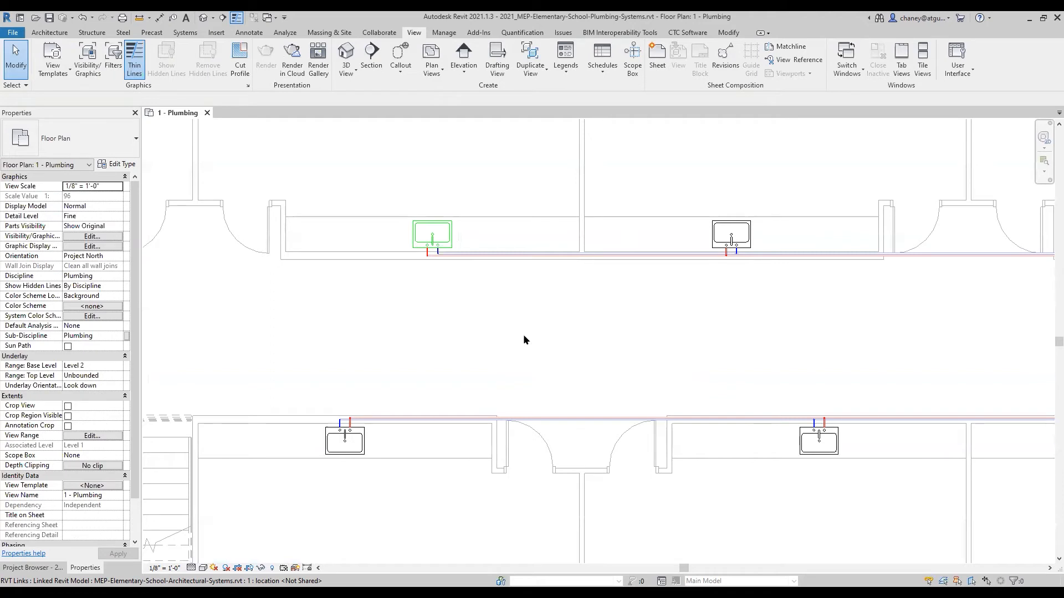
left_click(432, 235)
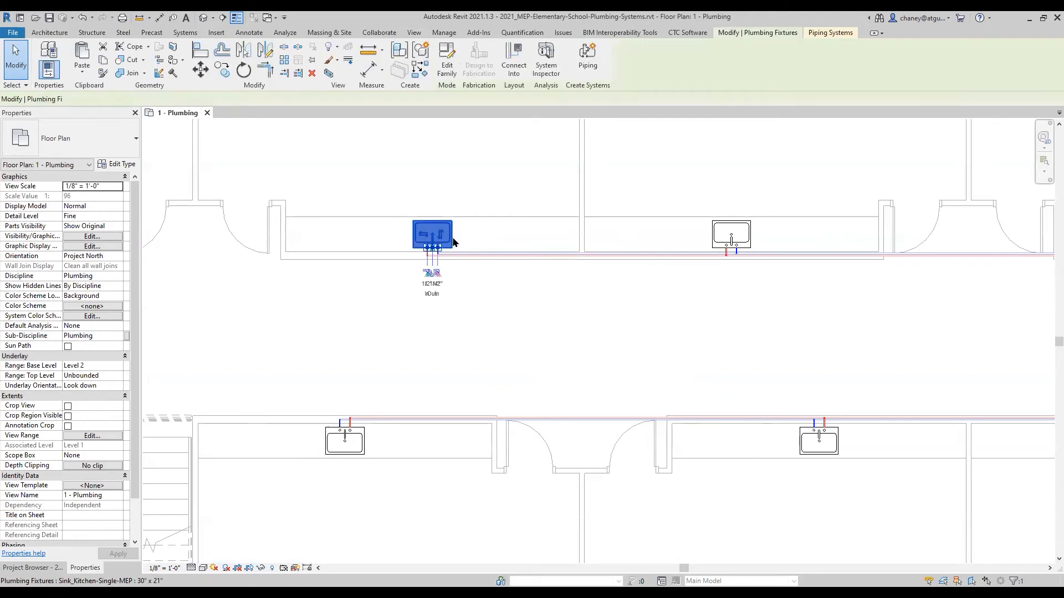
left_click(432, 233)
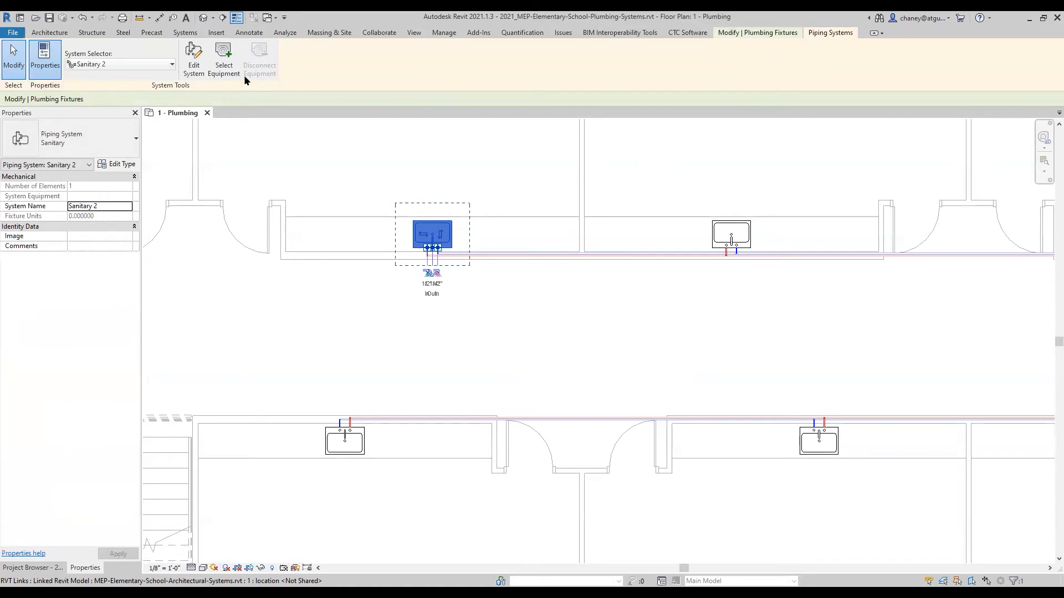
left_click(193, 61)
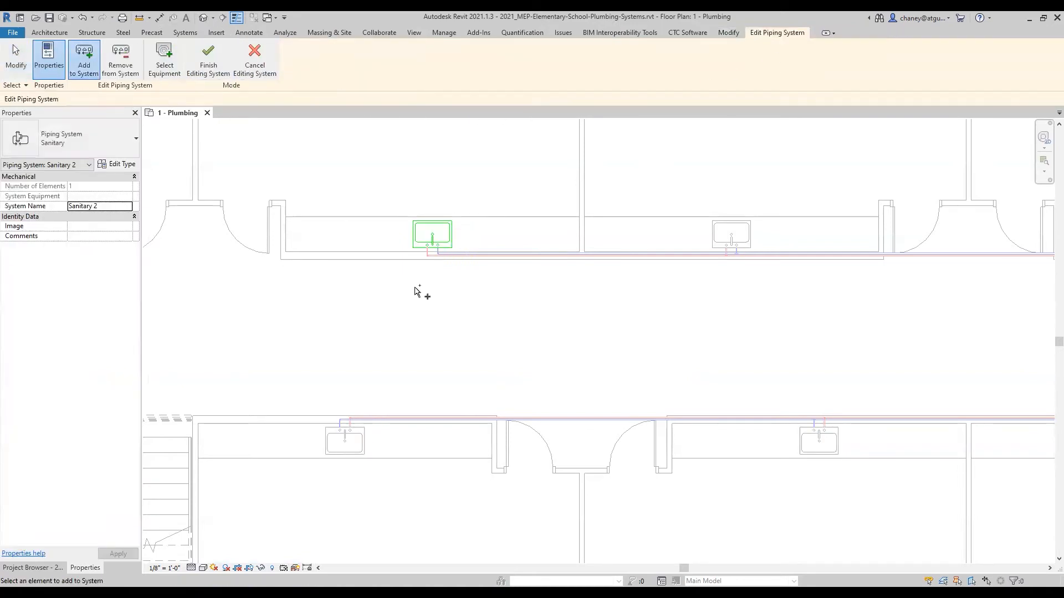
mouse_move(416, 299)
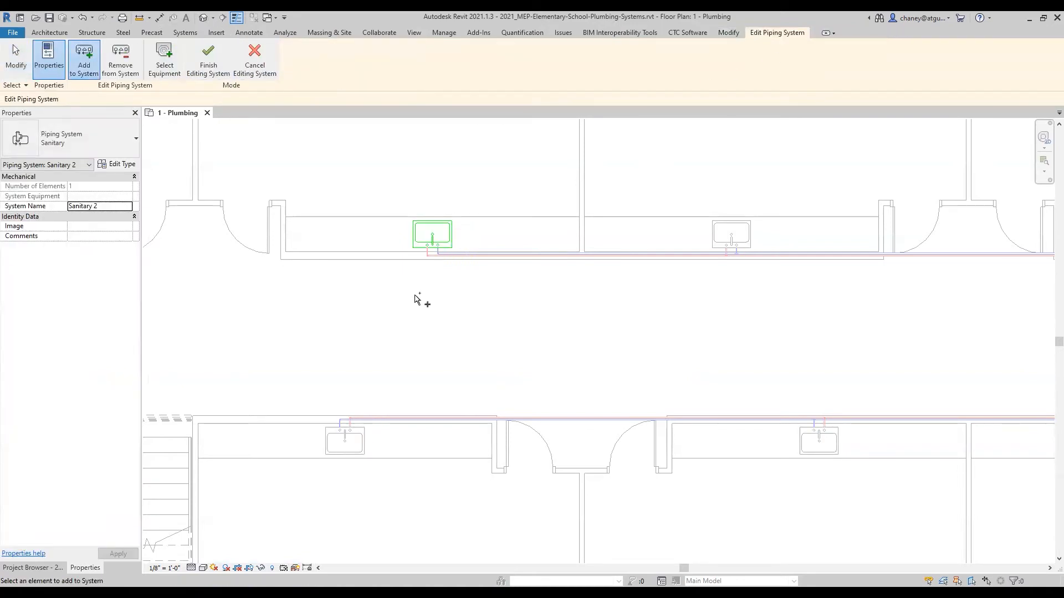
left_click(83, 60)
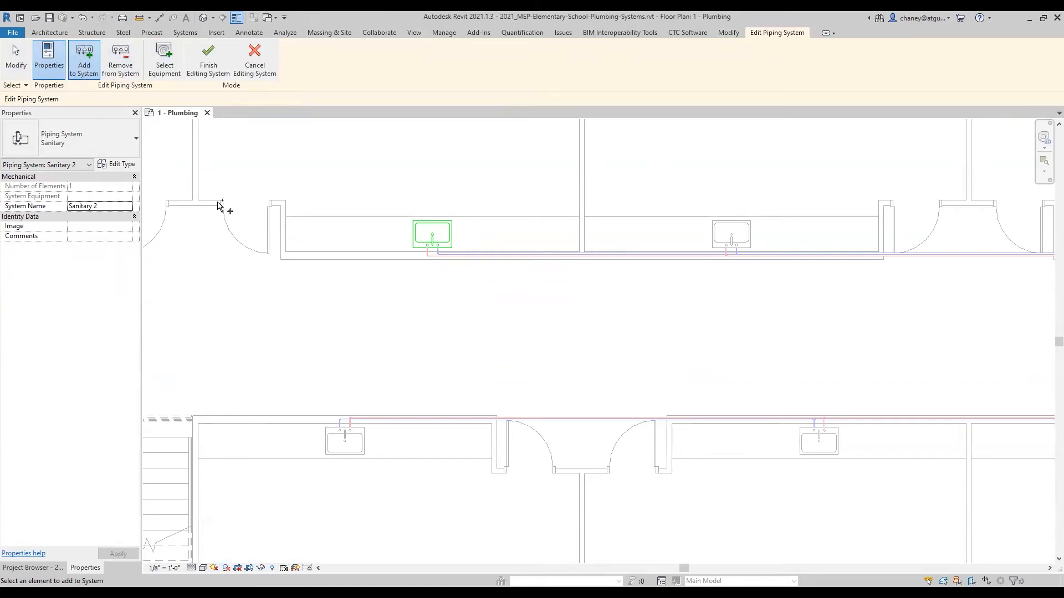
mouse_move(164, 60)
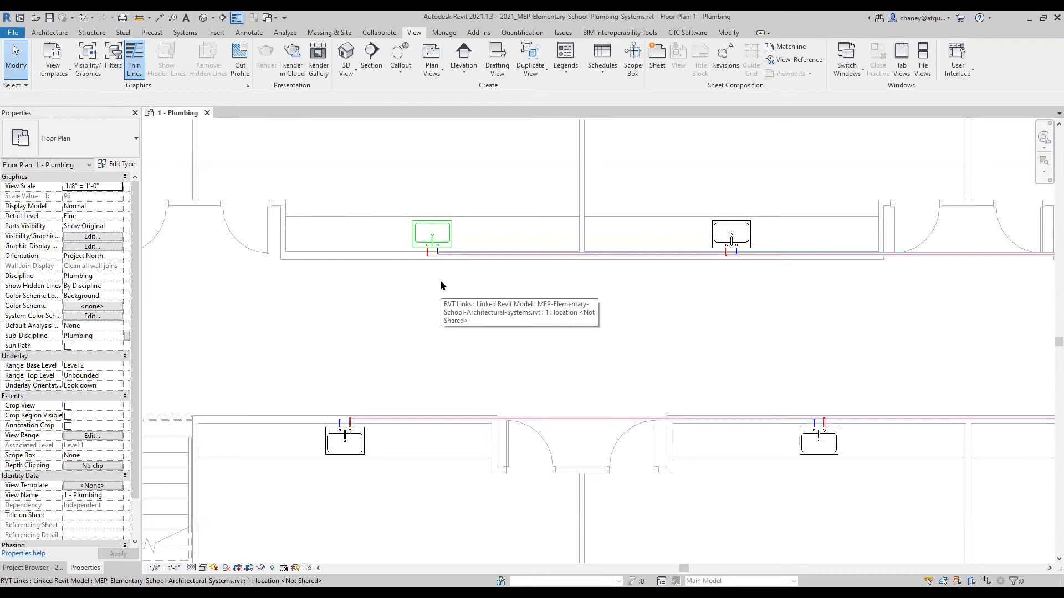
mouse_move(441, 286)
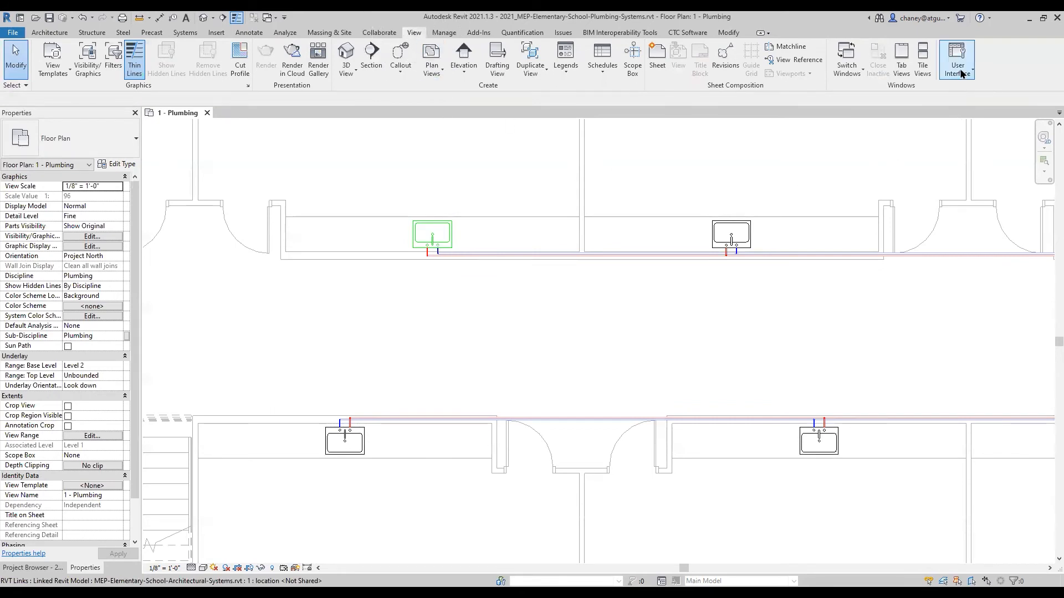
Turn on the System Browser from the View tab's User Interface list.
left_click(956, 59)
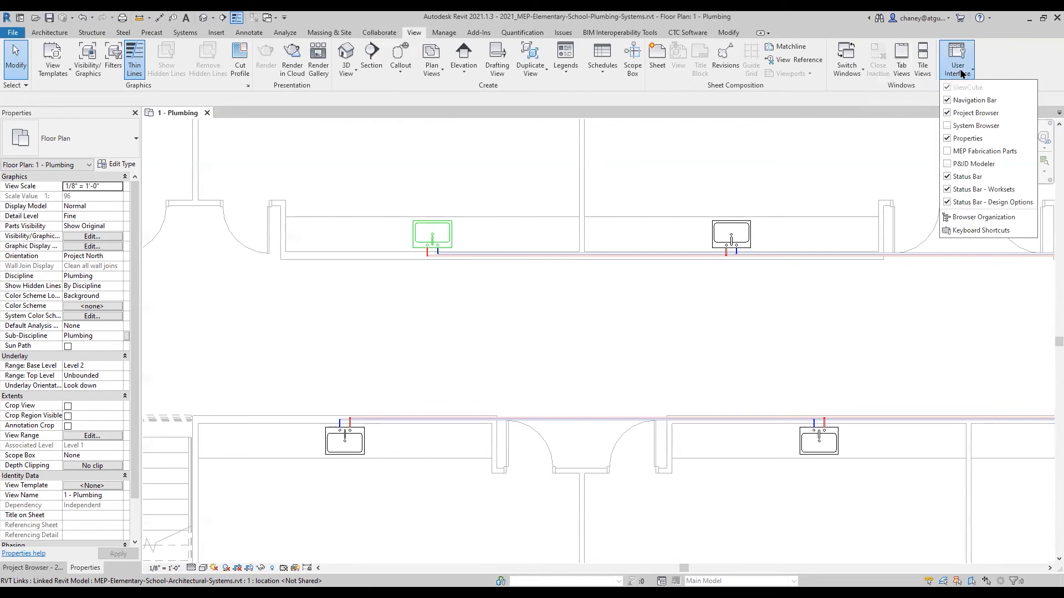
mouse_move(975, 125)
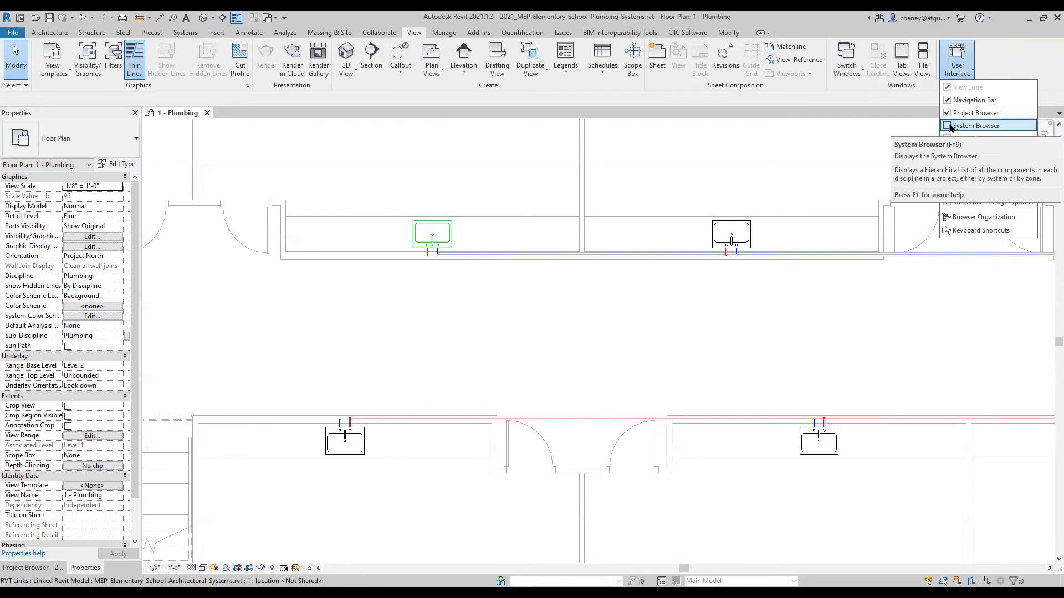
left_click(950, 125)
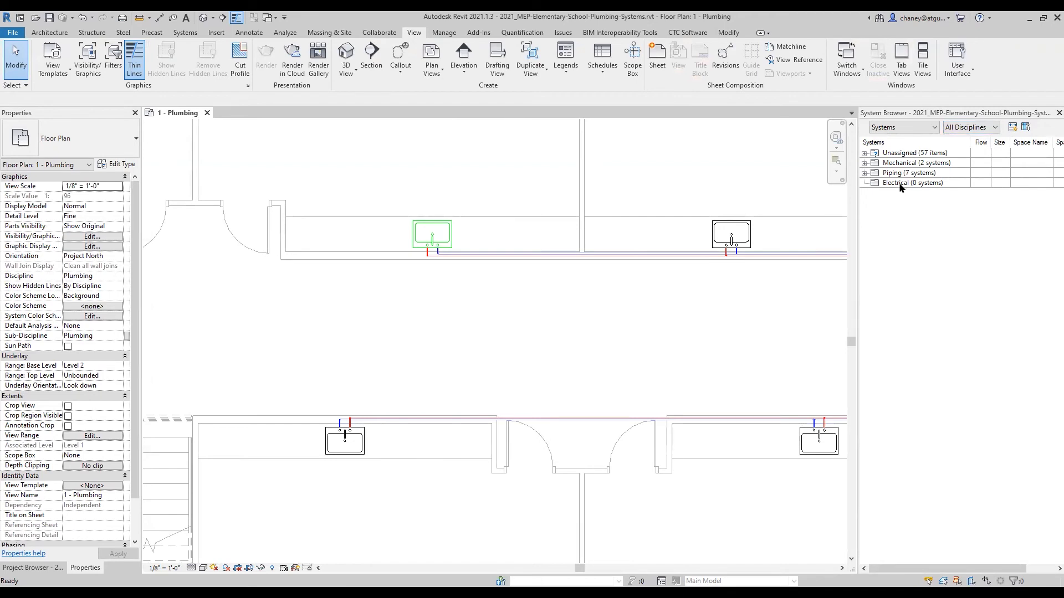
Expand Unassigned and Piping (7 systems), then select a sink under Domestic Hot Water.
left_click(914, 153)
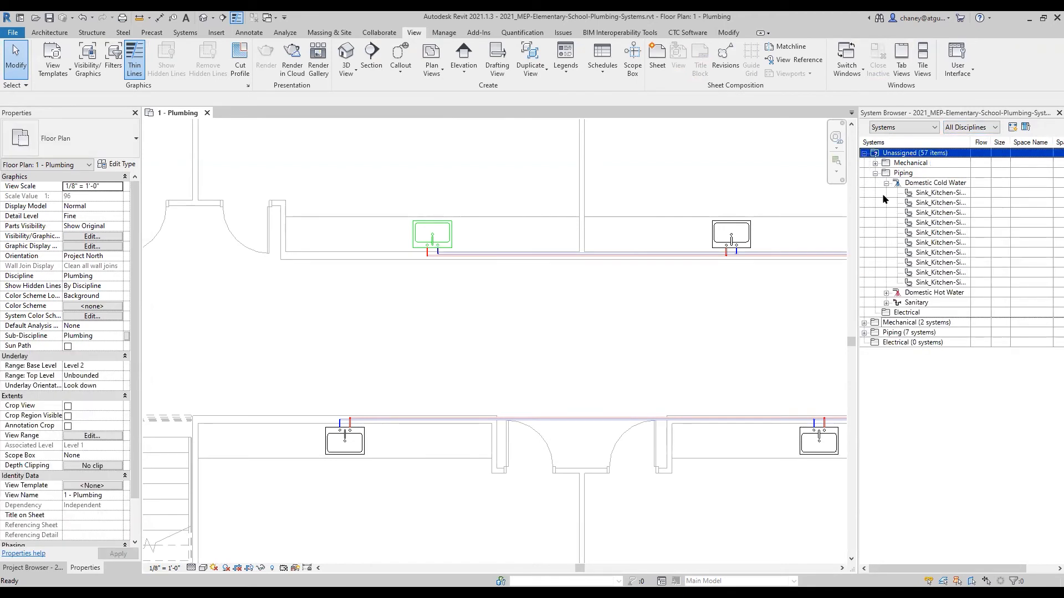
mouse_move(929, 209)
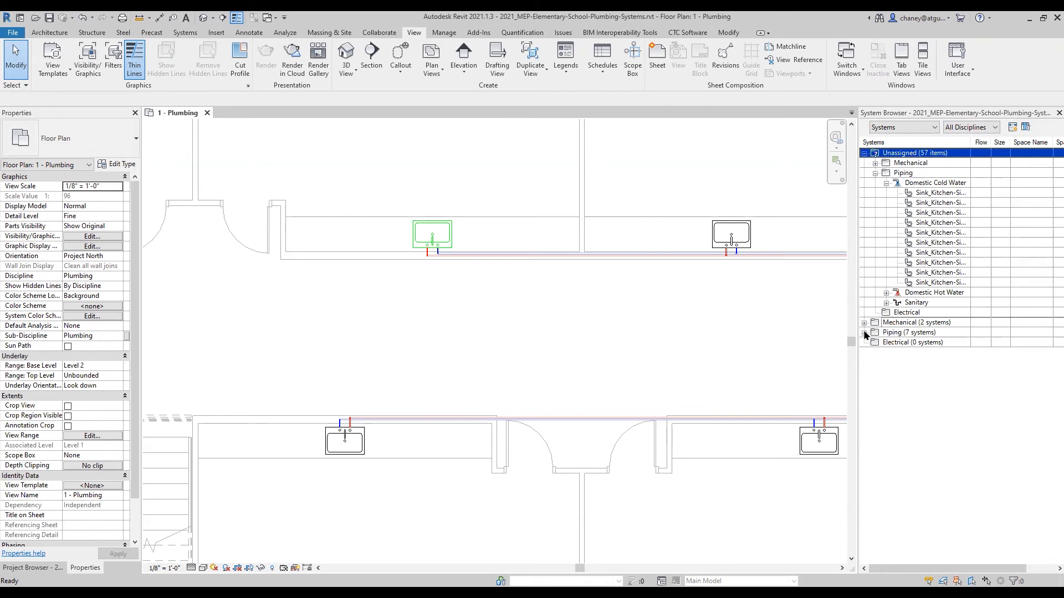
left_click(865, 332)
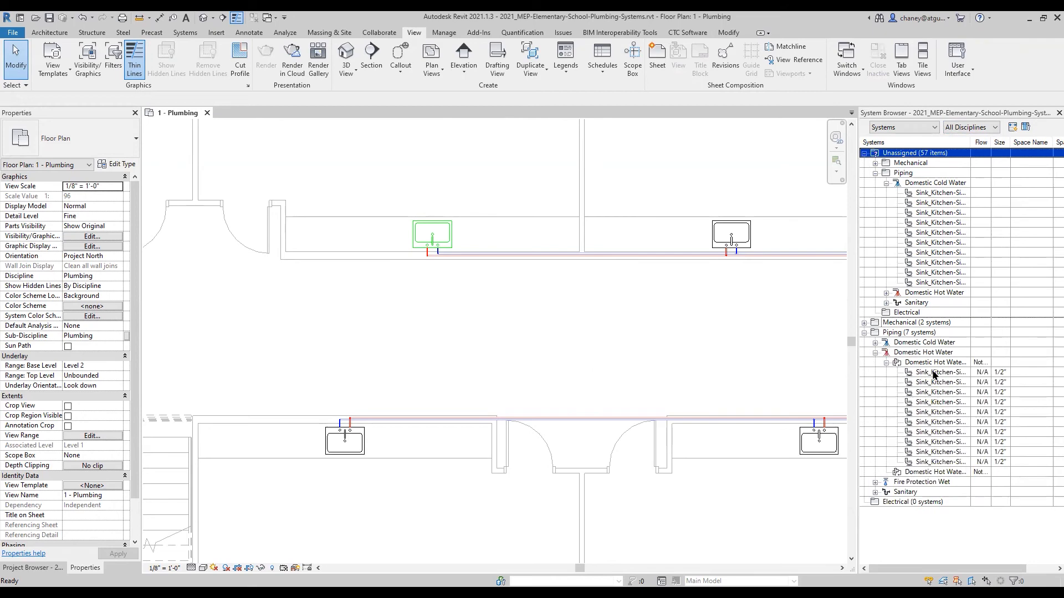
left_click(939, 442)
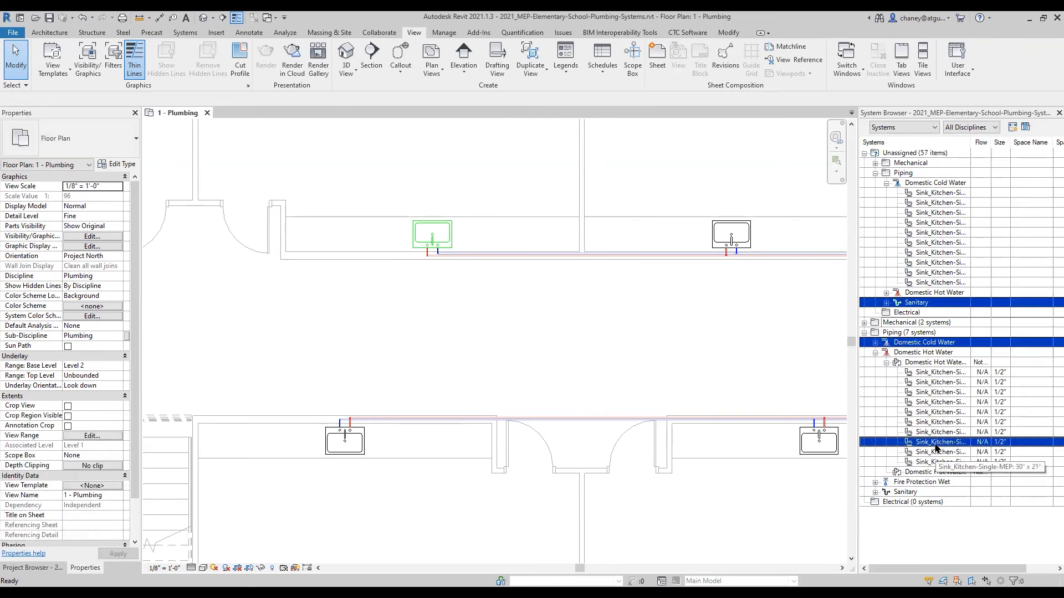